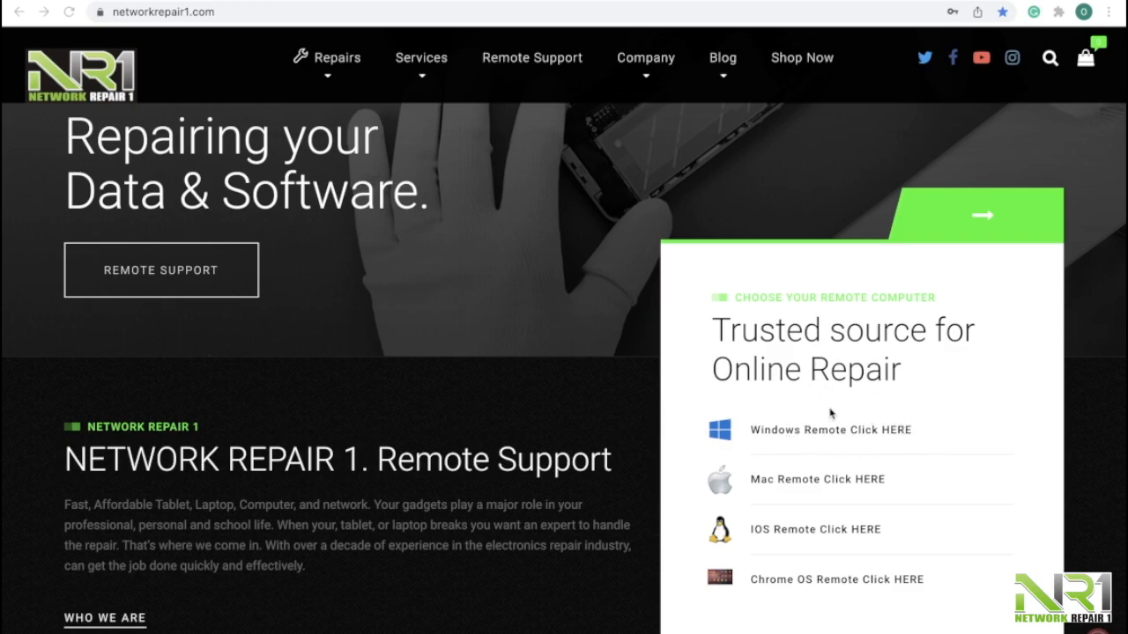
{"action": "mouse_move", "coordinate": [826, 438]}
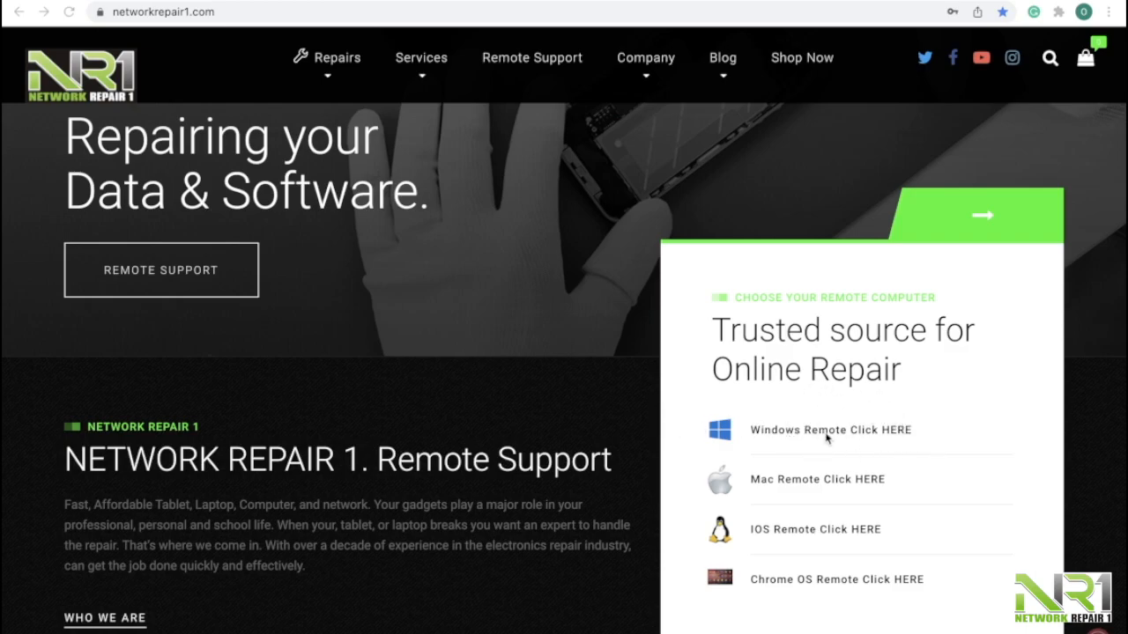
{"action": "mouse_move", "coordinate": [809, 387]}
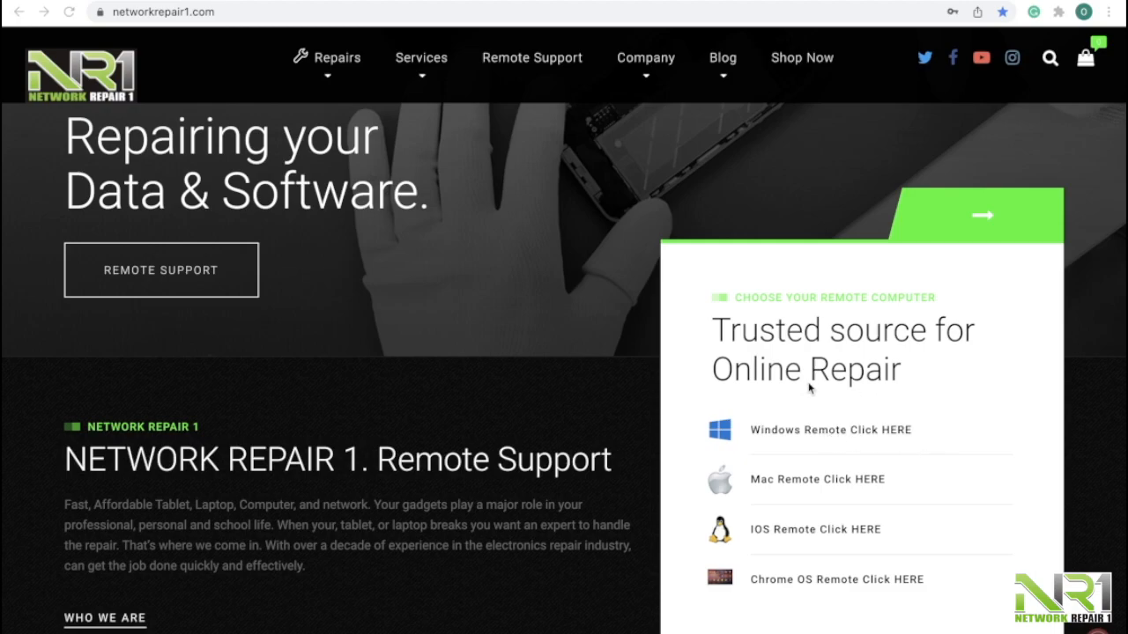
{"action": "mouse_move", "coordinate": [959, 413]}
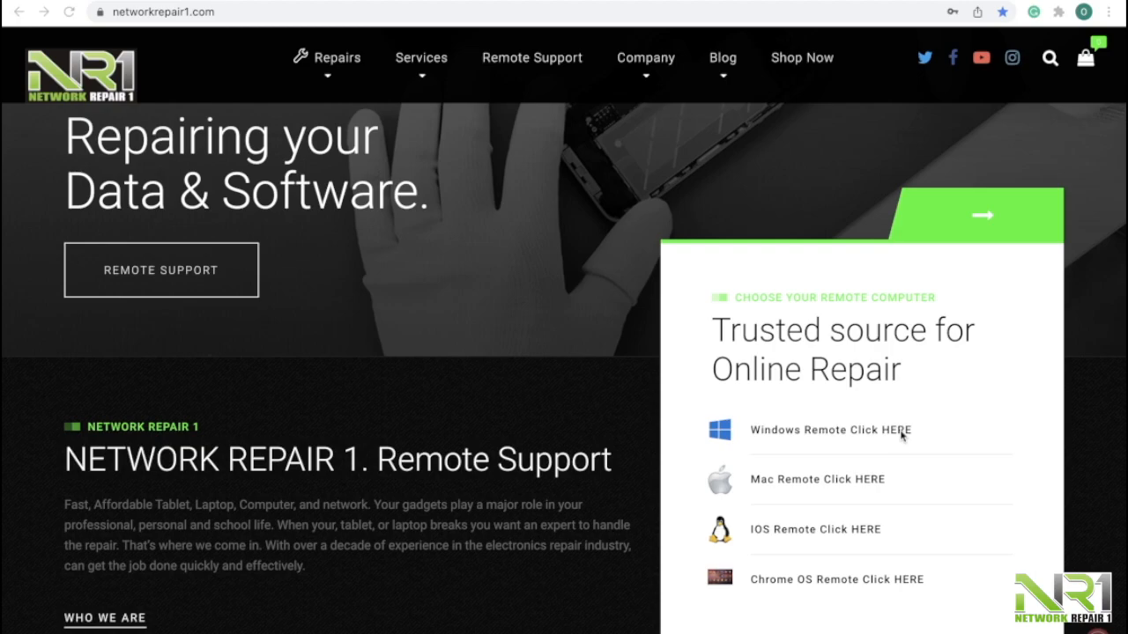
{"action": "mouse_move", "coordinate": [961, 516]}
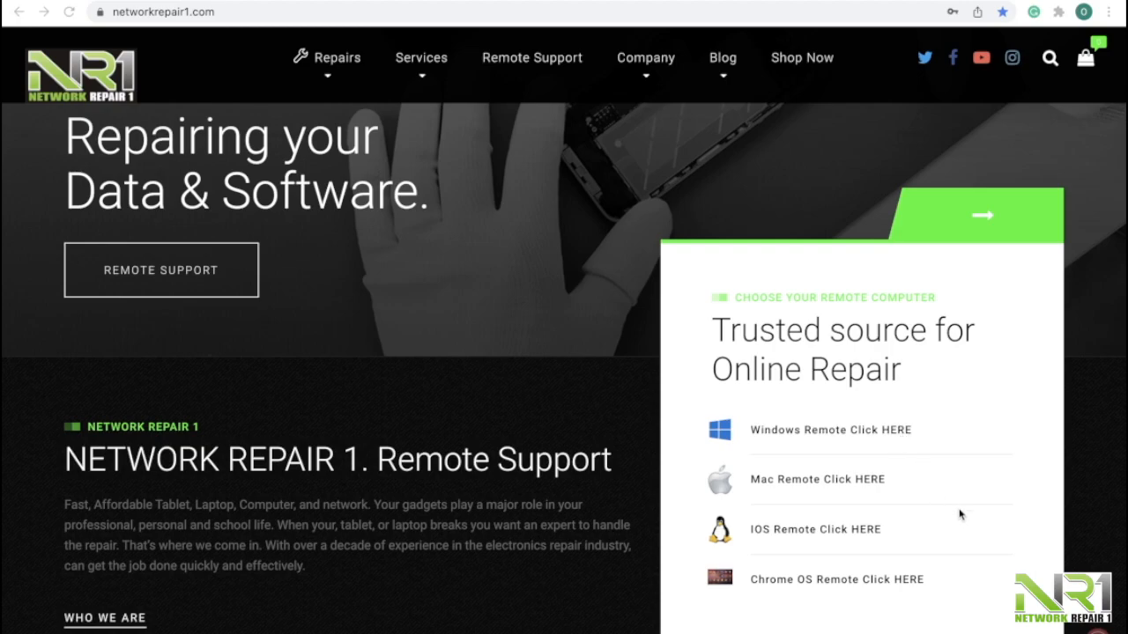
{"action": "mouse_move", "coordinate": [888, 489]}
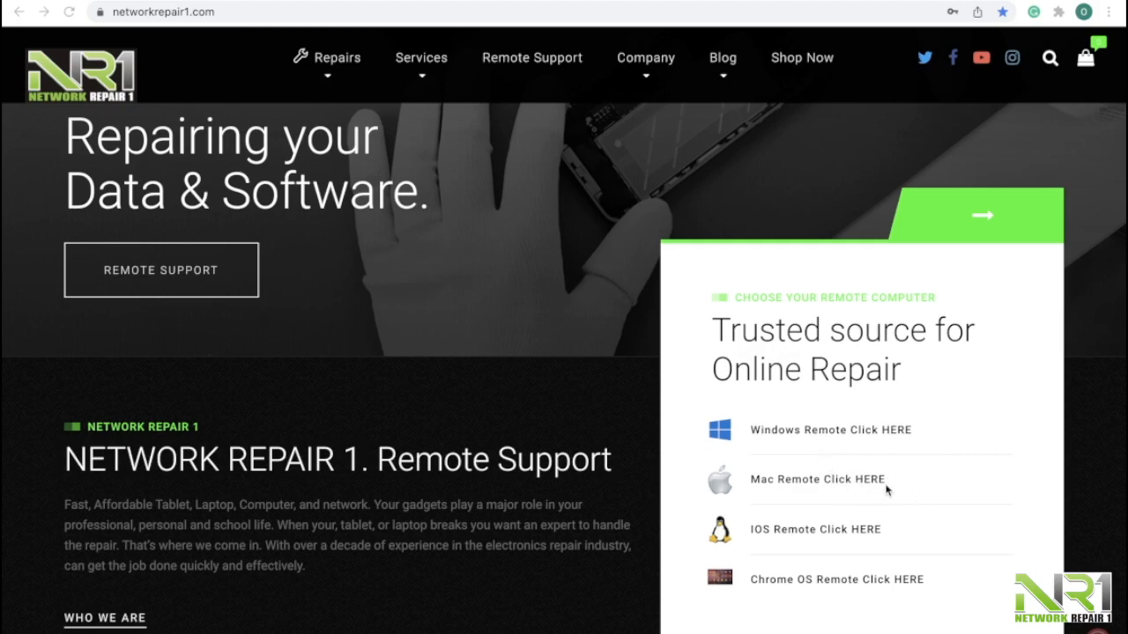
{"action": "mouse_move", "coordinate": [839, 529]}
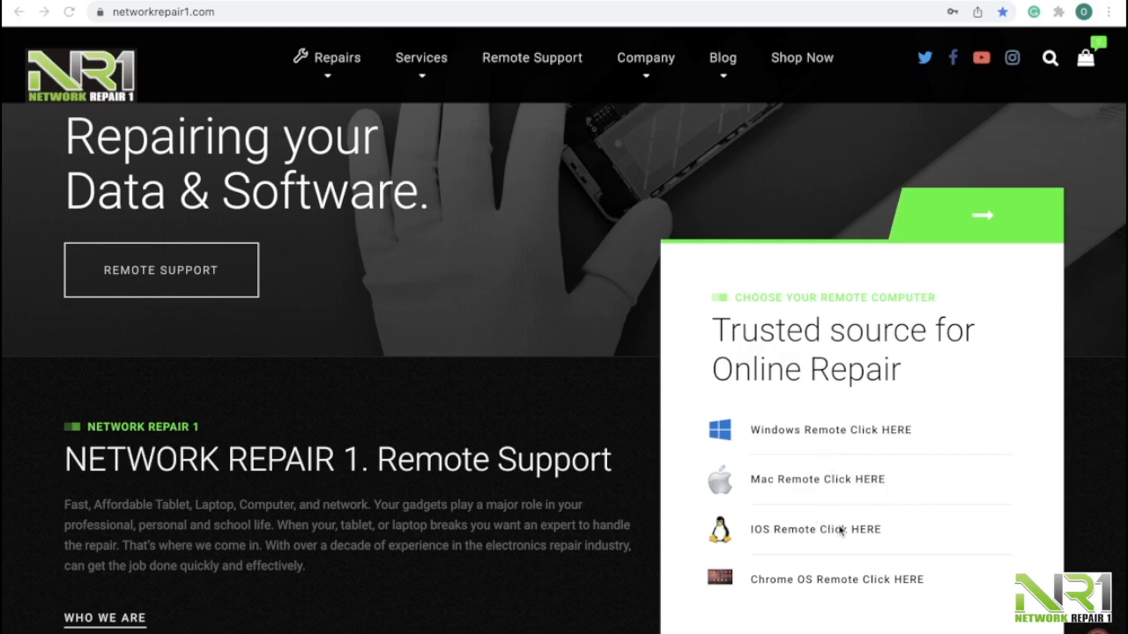
{"action": "mouse_move", "coordinate": [902, 531]}
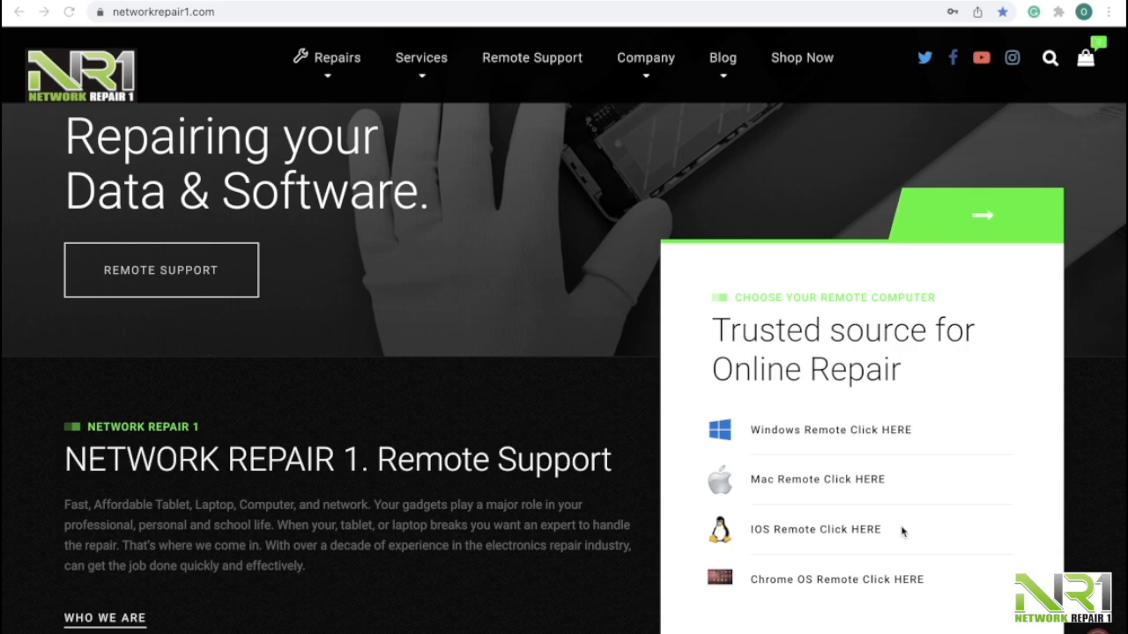
{"action": "mouse_move", "coordinate": [924, 587]}
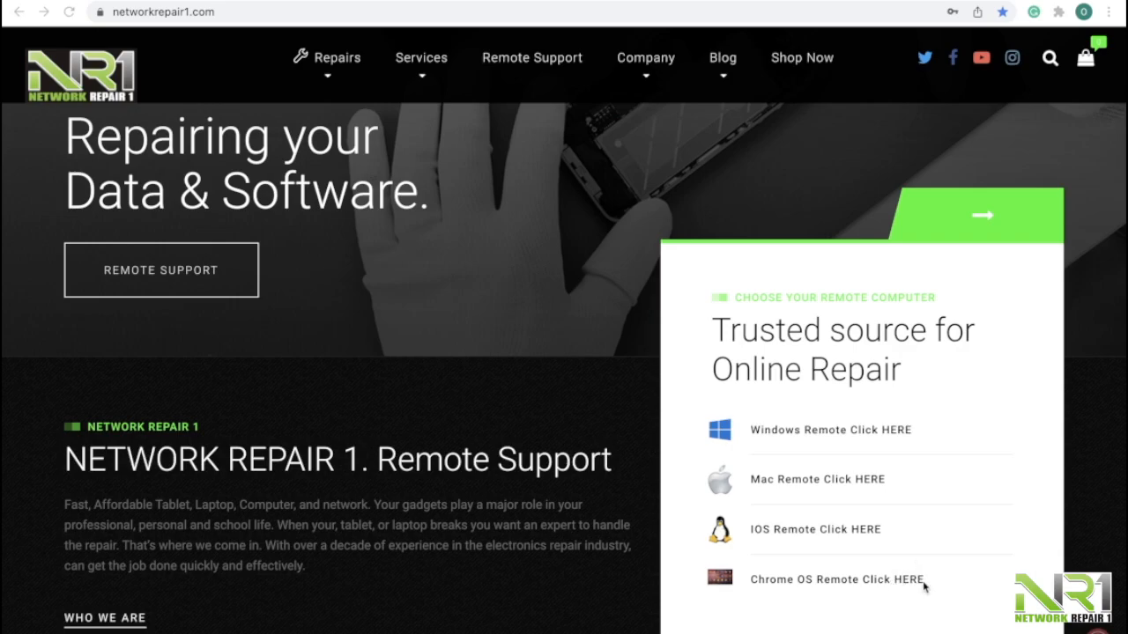
{"action": "mouse_move", "coordinate": [500, 348]}
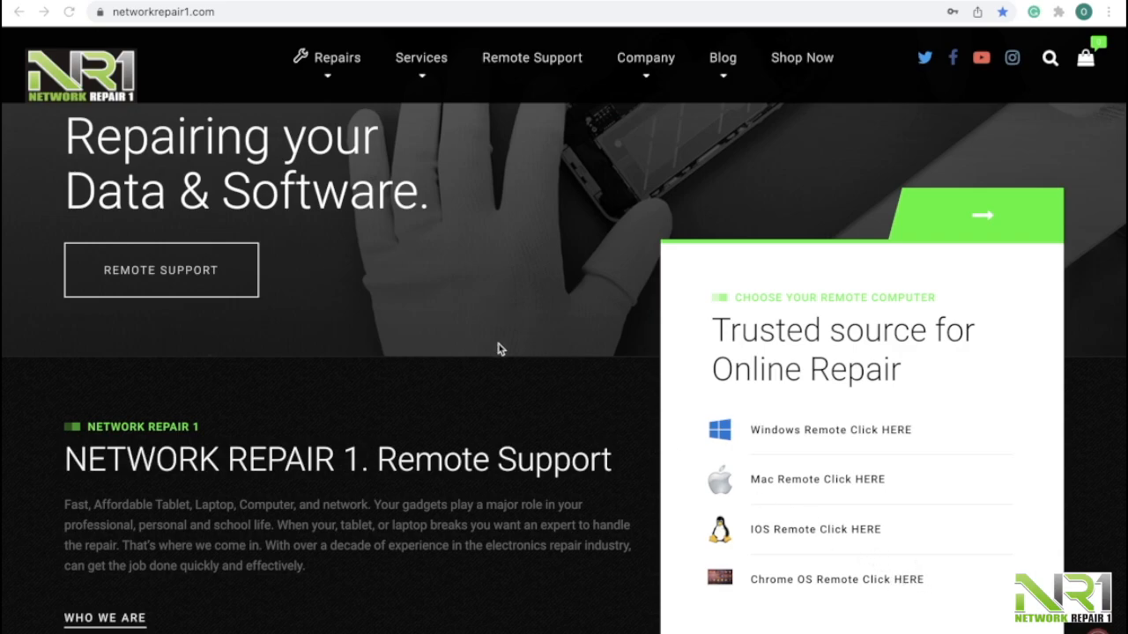
{"action": "scroll", "scroll_direction": "up", "scroll_amount": 3}
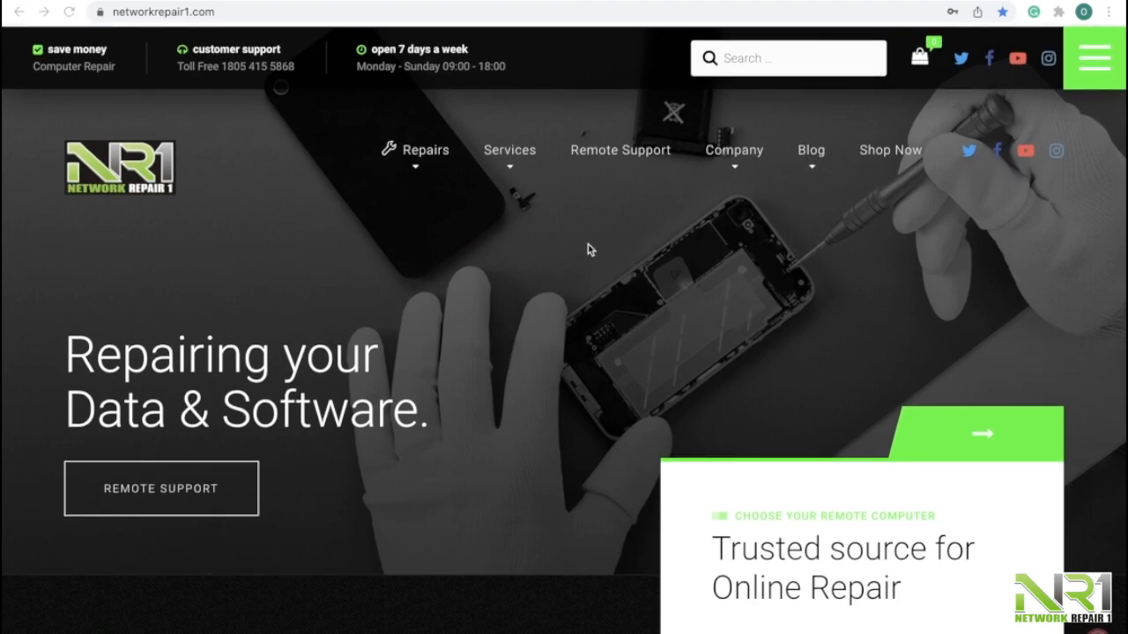
{"action": "mouse_move", "coordinate": [740, 173]}
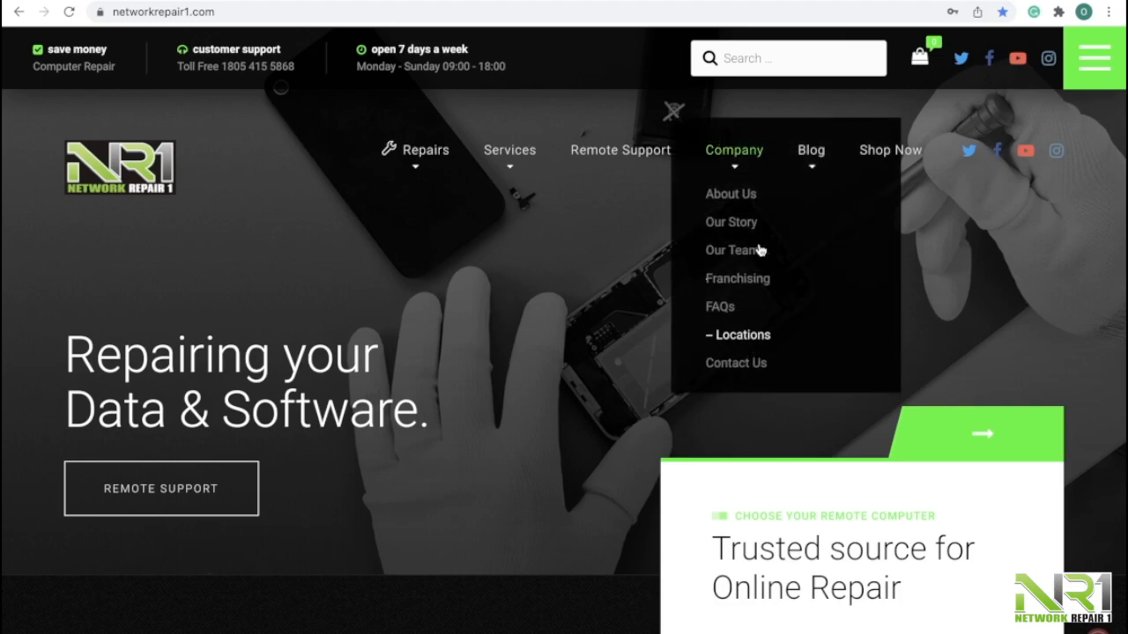
{"action": "mouse_move", "coordinate": [744, 363]}
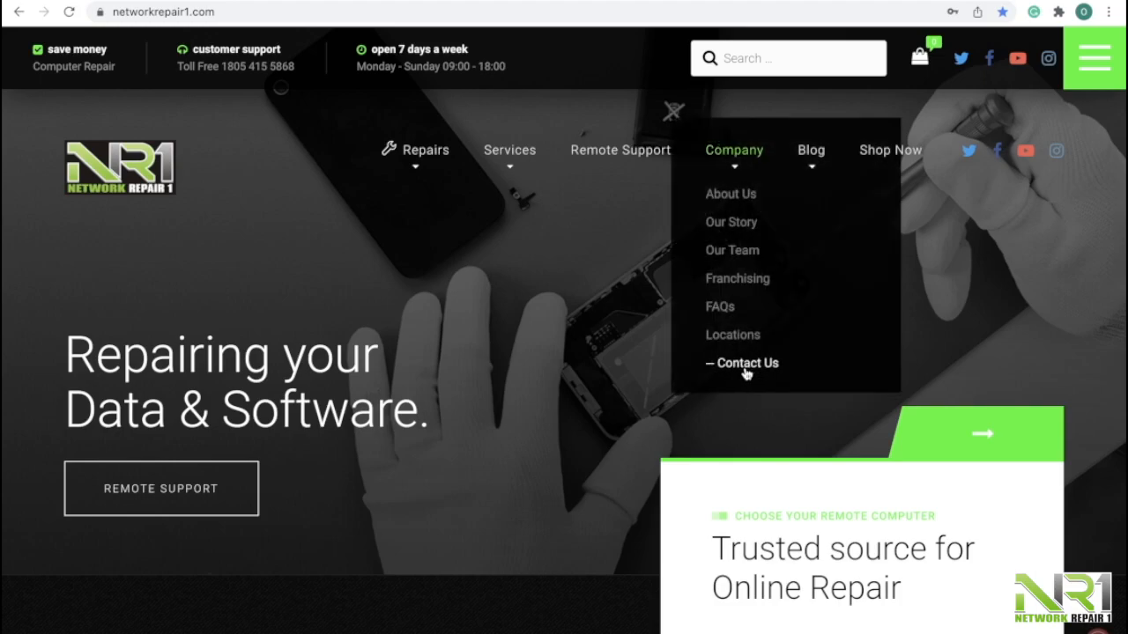
{"action": "mouse_move", "coordinate": [606, 298]}
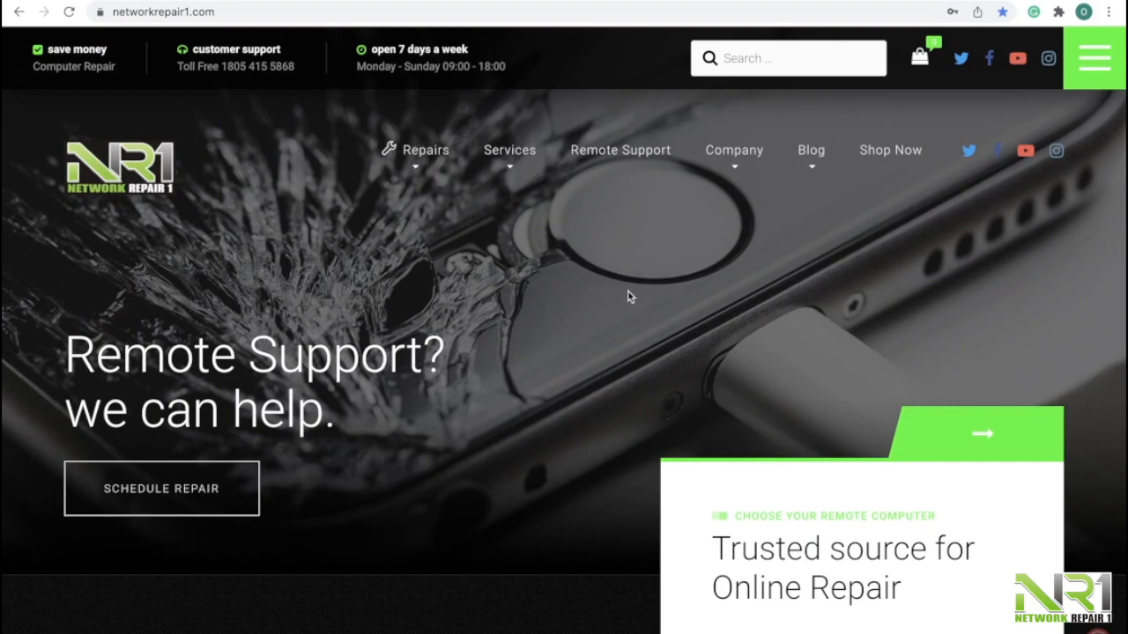
{"action": "scroll", "scroll_direction": "down", "scroll_amount": 3}
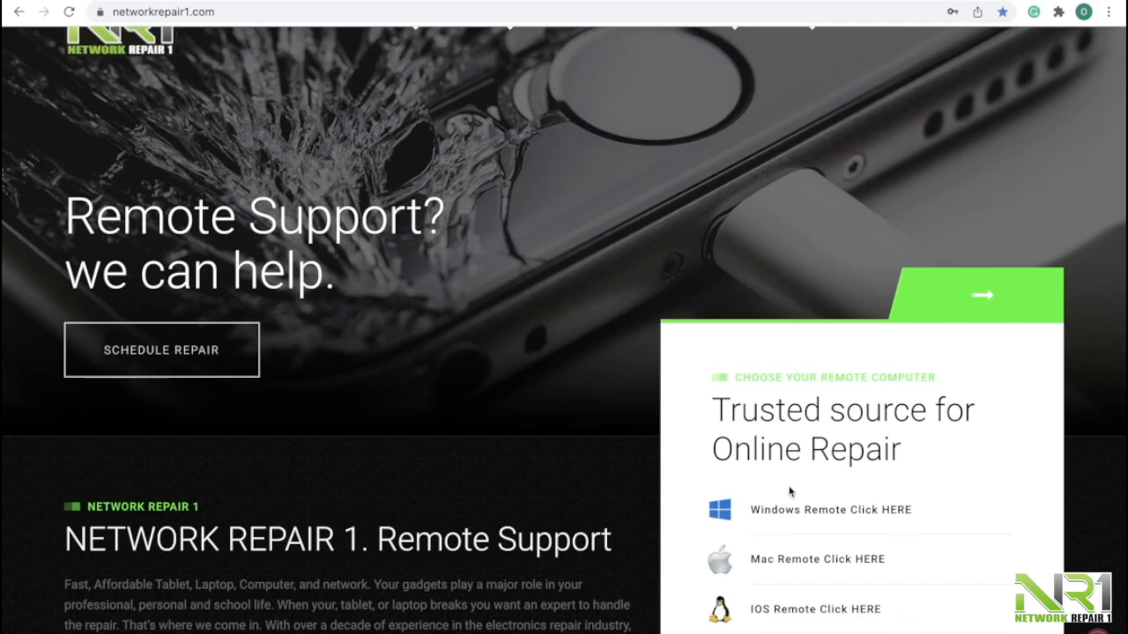
{"action": "mouse_move", "coordinate": [575, 357]}
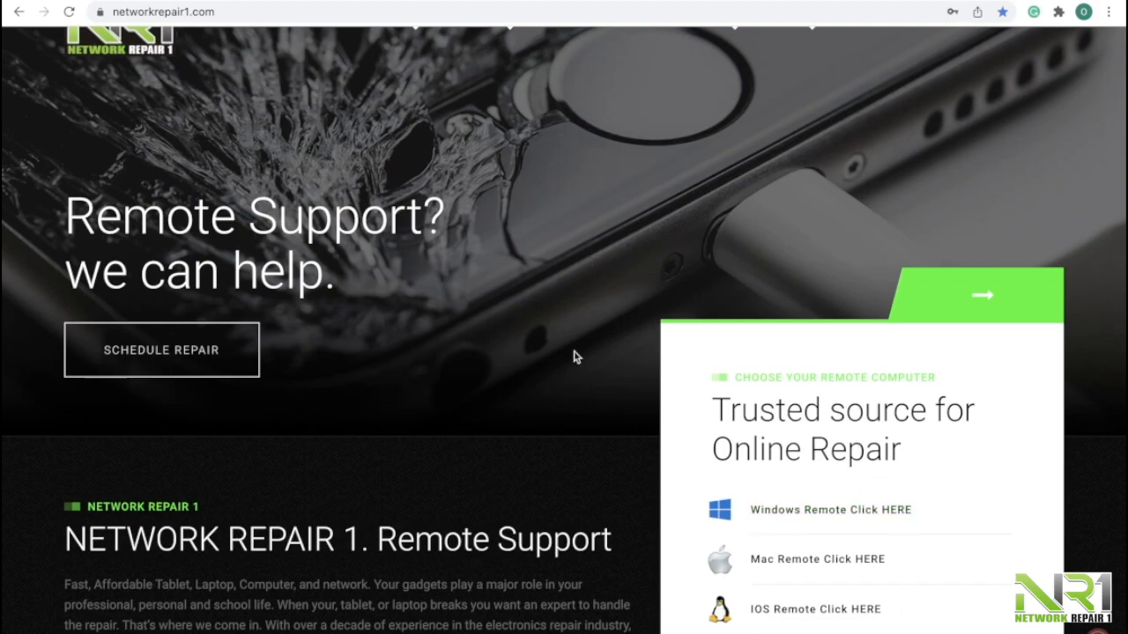